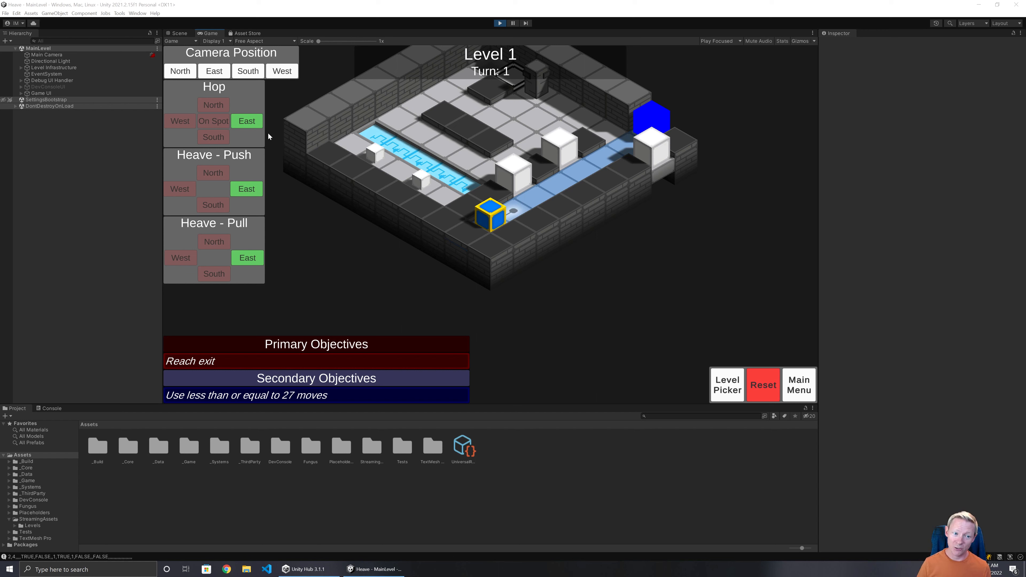
{"action": "mouse_move", "coordinate": [548, 227]}
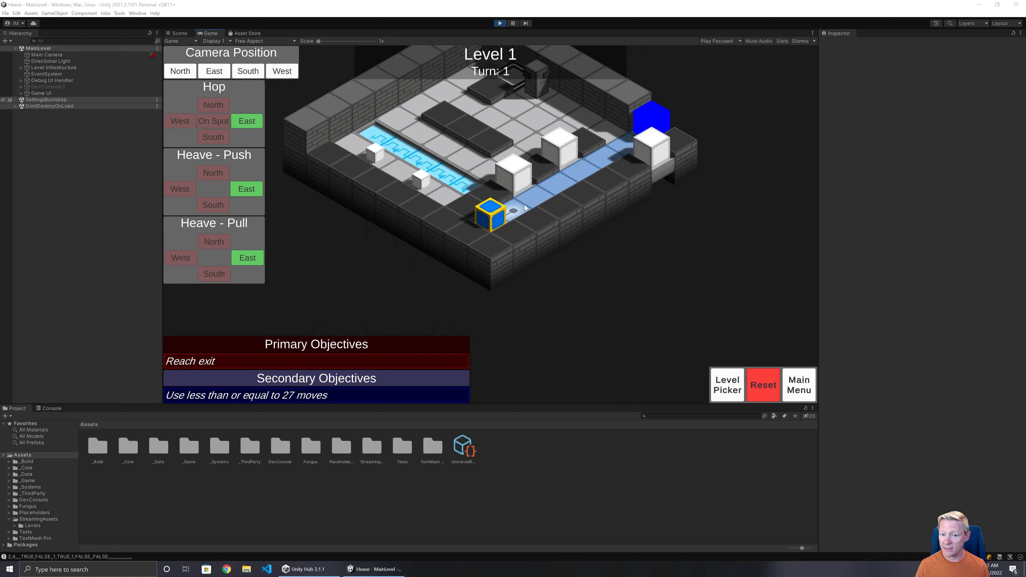
{"action": "mouse_move", "coordinate": [648, 120]}
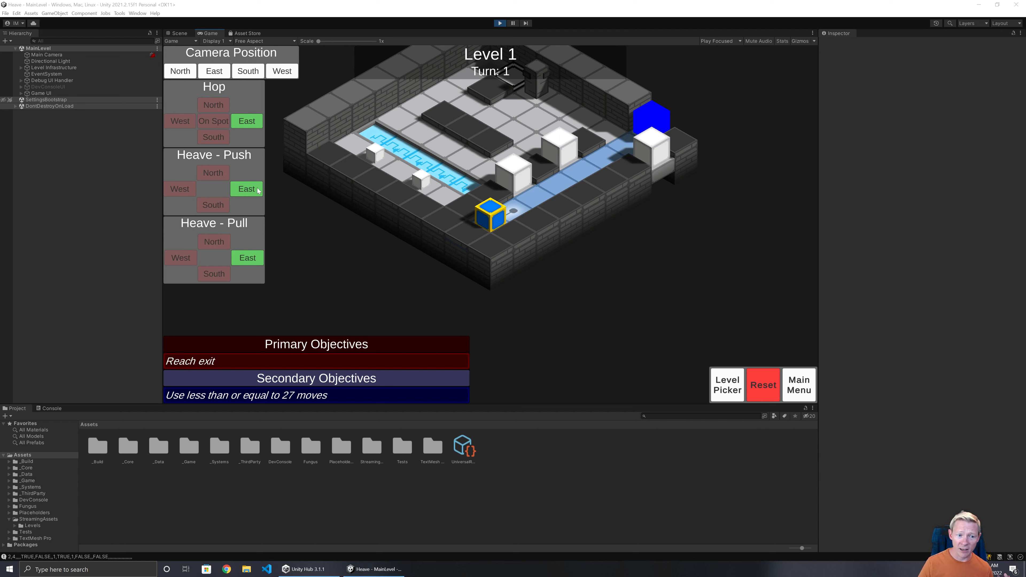
Heave-push the blue block east, then heave-pull east, breaking the player cube apart on turn 3.
{"action": "left_click", "coordinate": [247, 190]}
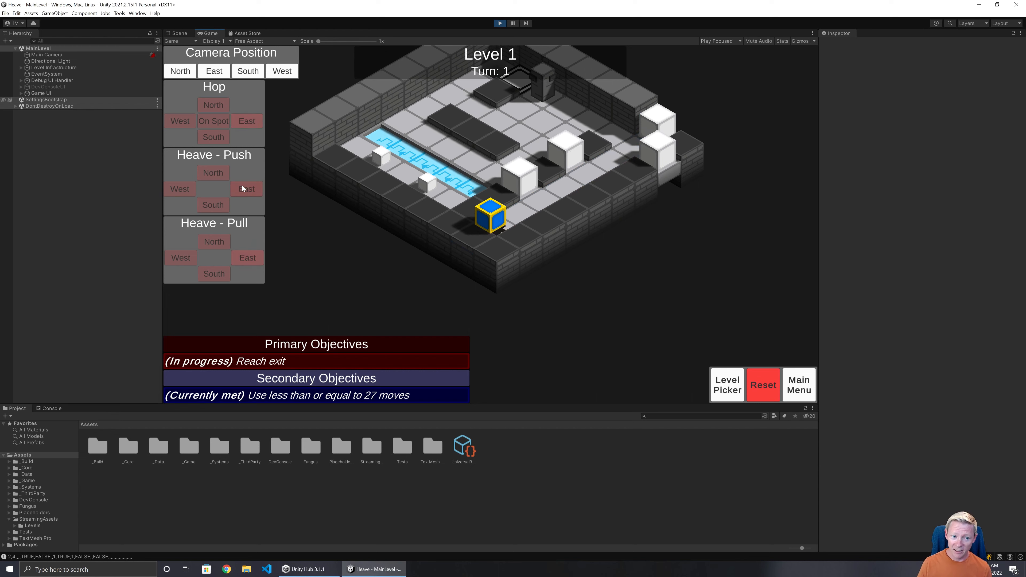
{"action": "left_click", "coordinate": [247, 189]}
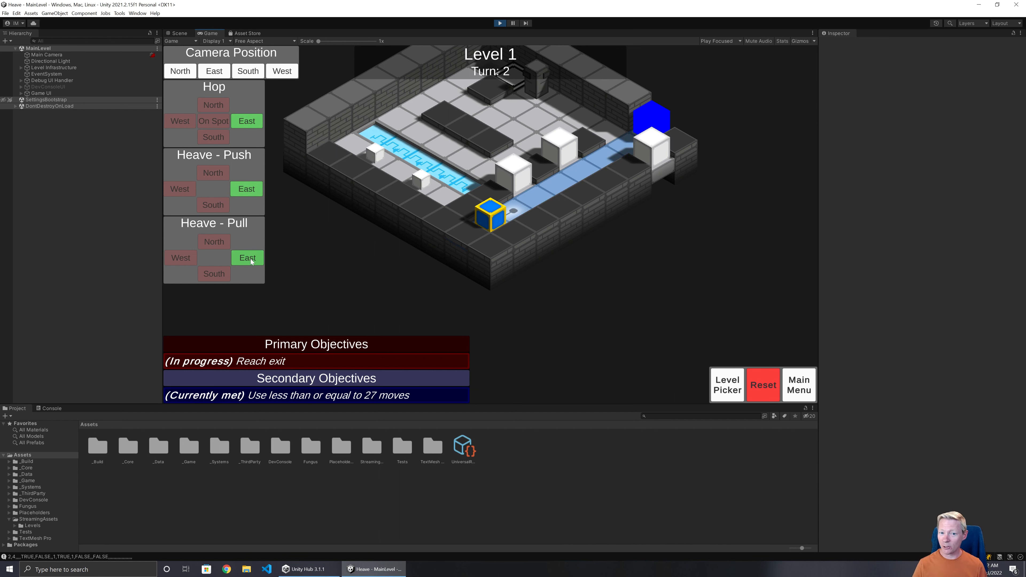
{"action": "left_click", "coordinate": [247, 257]}
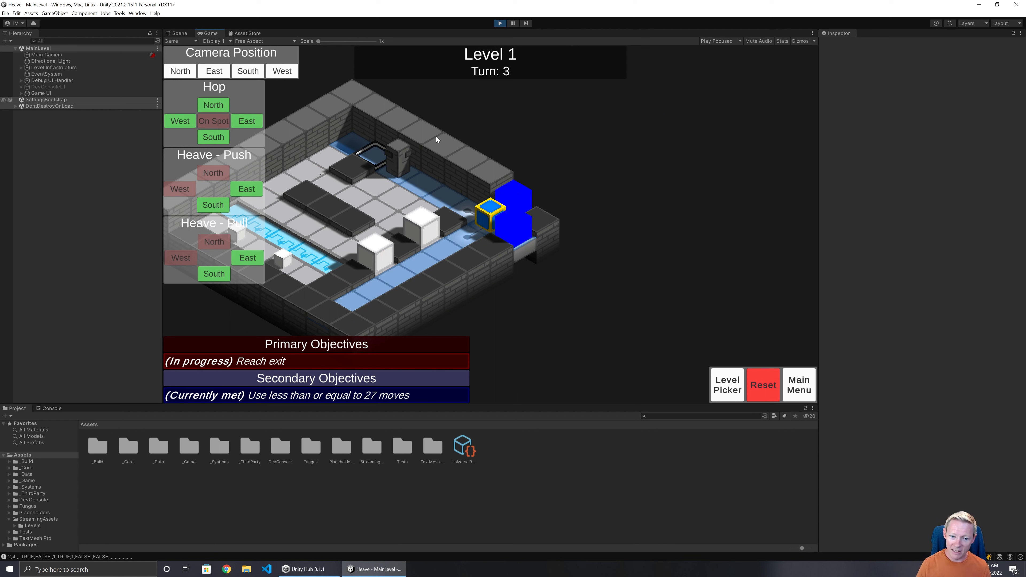
{"action": "mouse_move", "coordinate": [515, 229]}
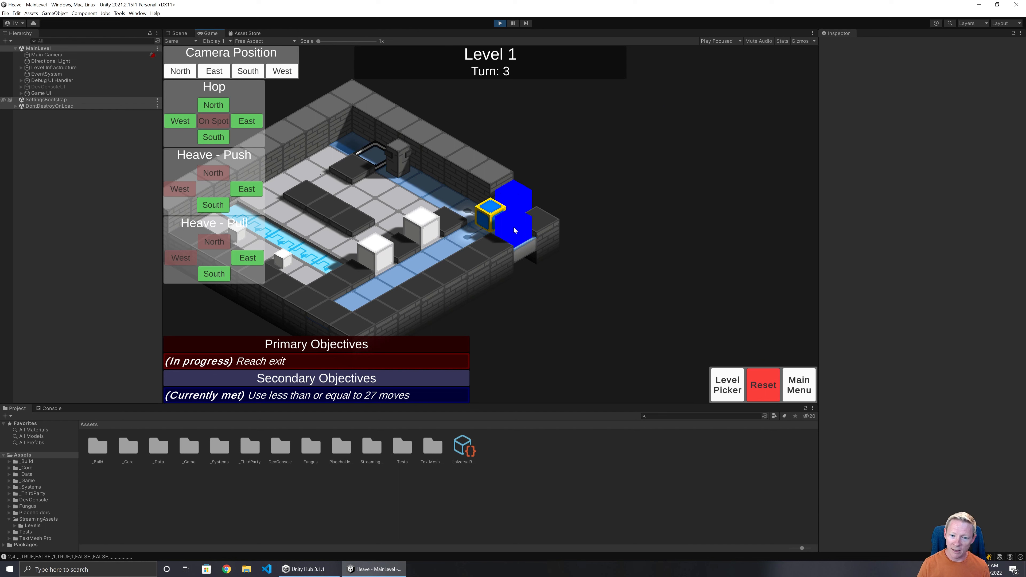
{"action": "mouse_move", "coordinate": [510, 234]}
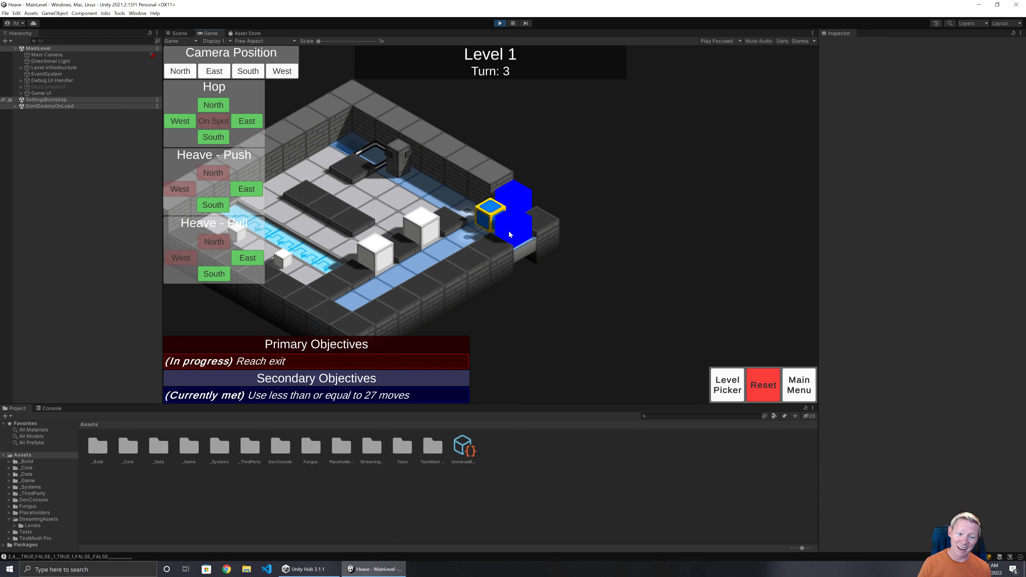
{"action": "mouse_move", "coordinate": [403, 196]}
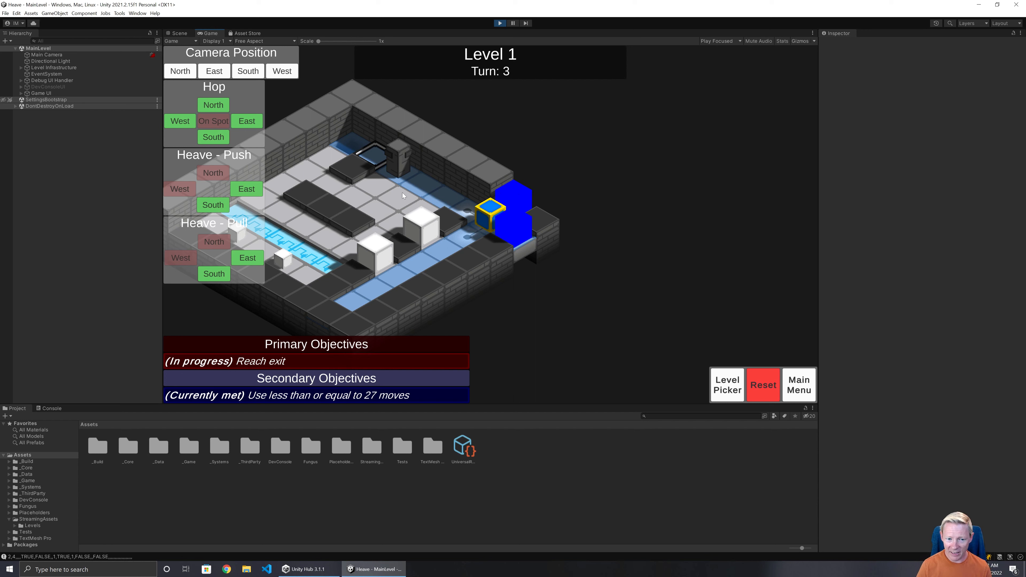
{"action": "mouse_move", "coordinate": [410, 163]}
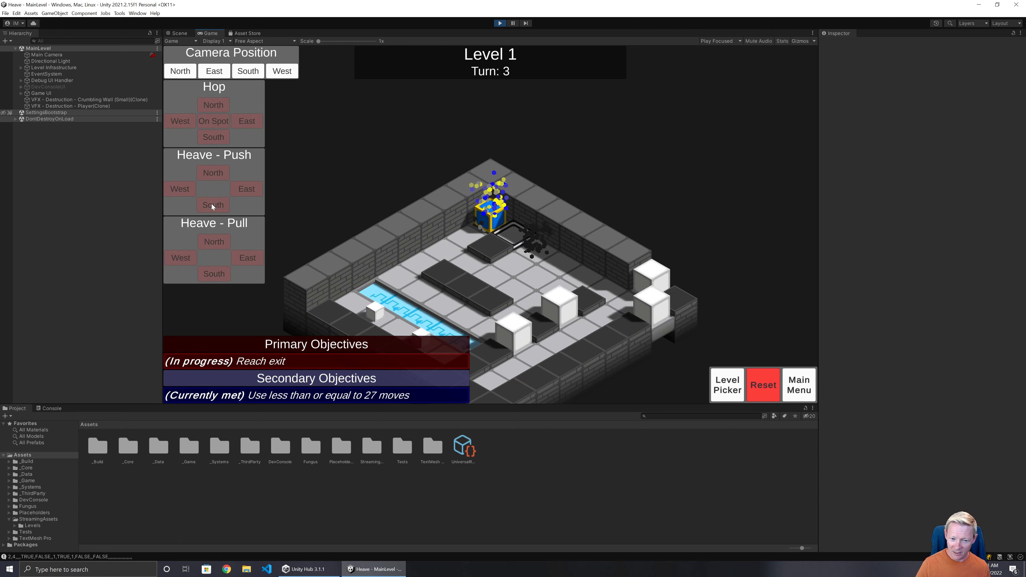
Reset Level 1 so the player cube returns to its start at turn 1.
{"action": "left_click", "coordinate": [762, 385]}
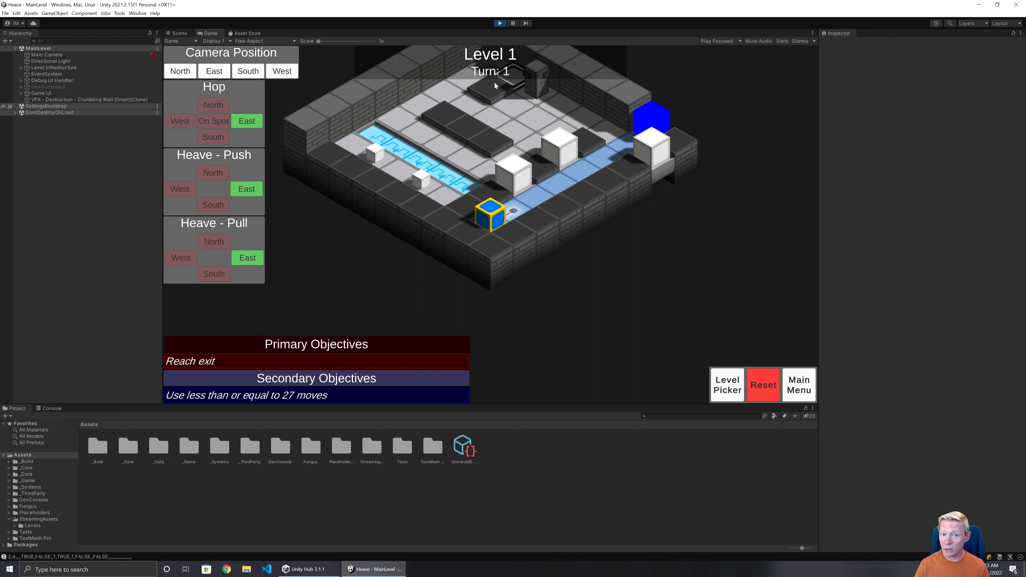
{"action": "mouse_move", "coordinate": [253, 200]}
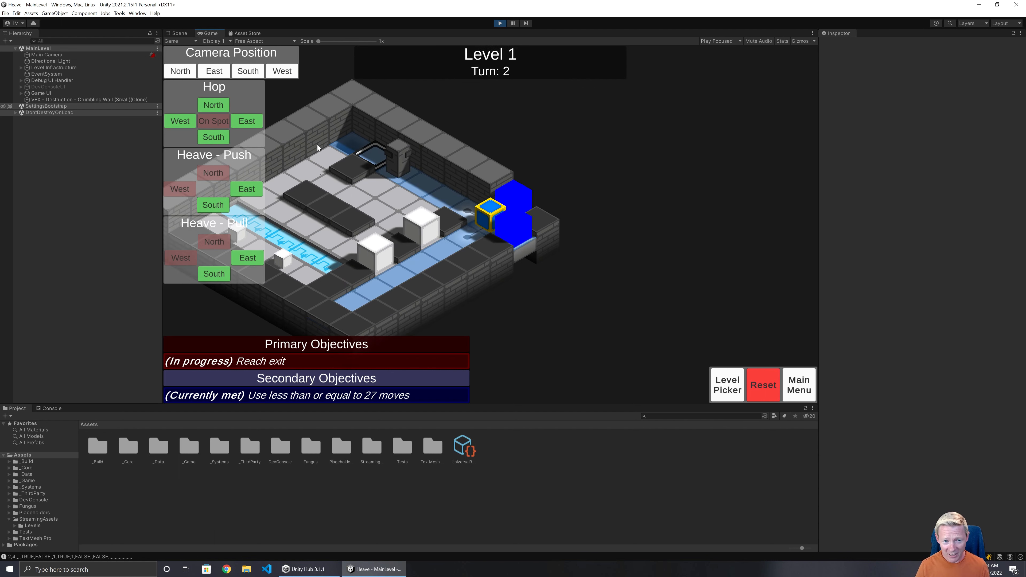
{"action": "mouse_move", "coordinate": [352, 147]}
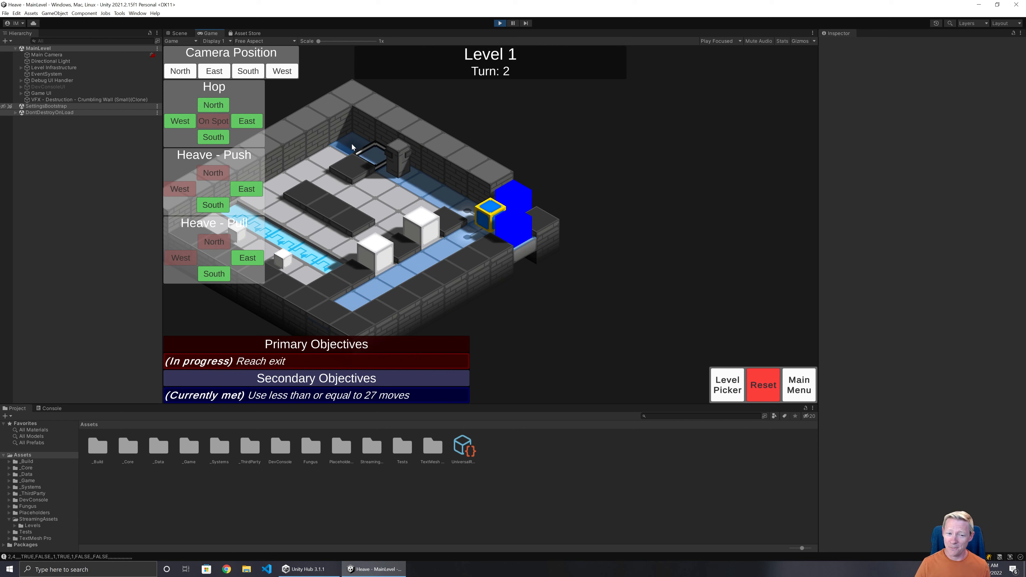
Hop the player cube north, west and north again, advancing Level 1 to turn 9.
{"action": "left_click", "coordinate": [213, 105]}
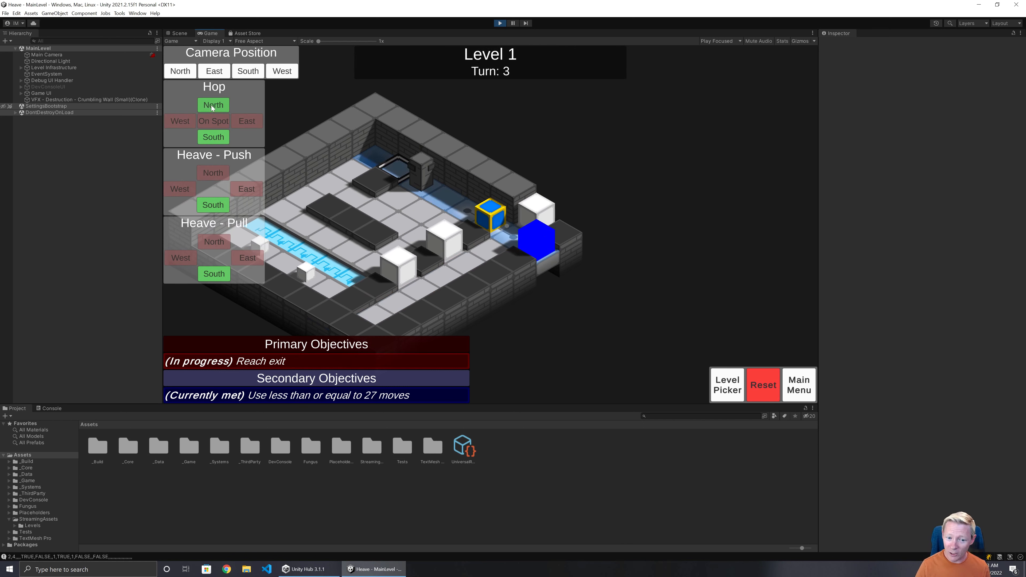
{"action": "left_click", "coordinate": [180, 121]}
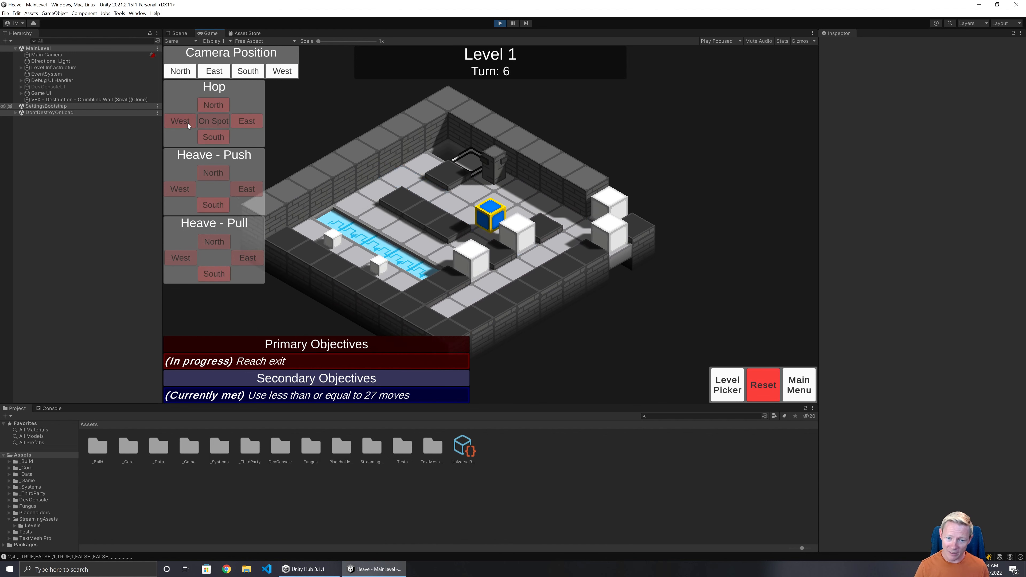
{"action": "left_click", "coordinate": [180, 121]}
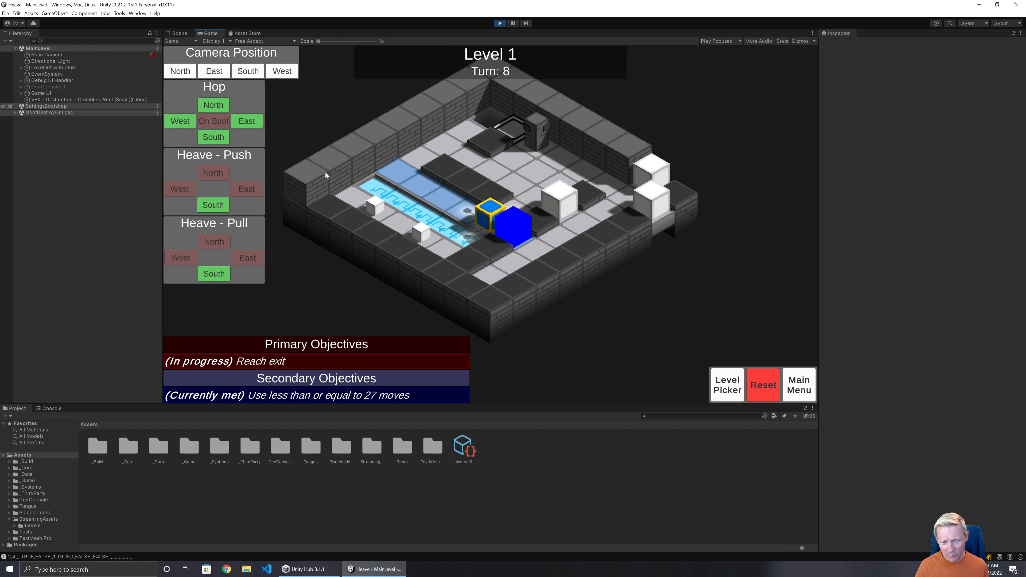
{"action": "mouse_move", "coordinate": [393, 203]}
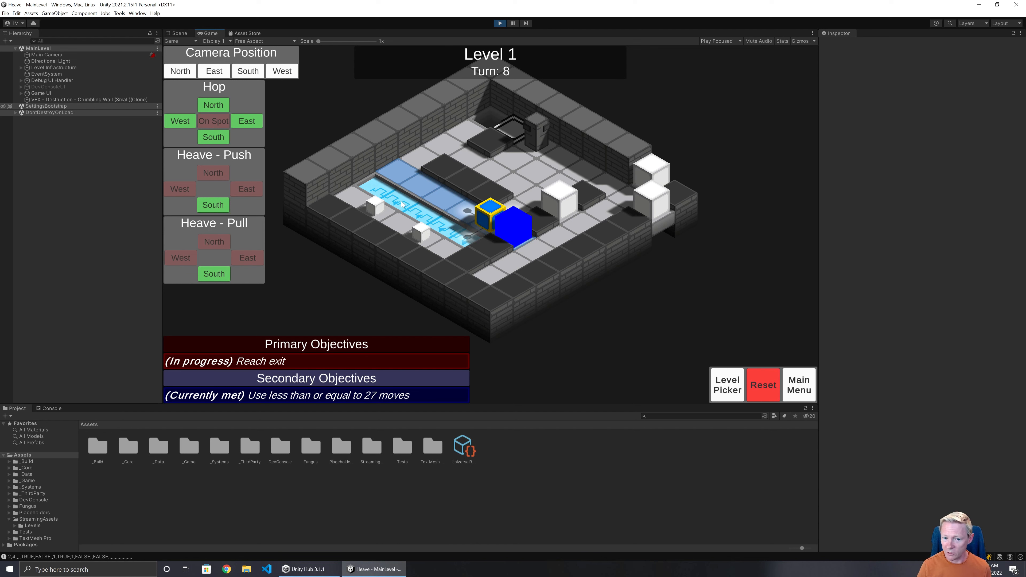
{"action": "mouse_move", "coordinate": [404, 201]}
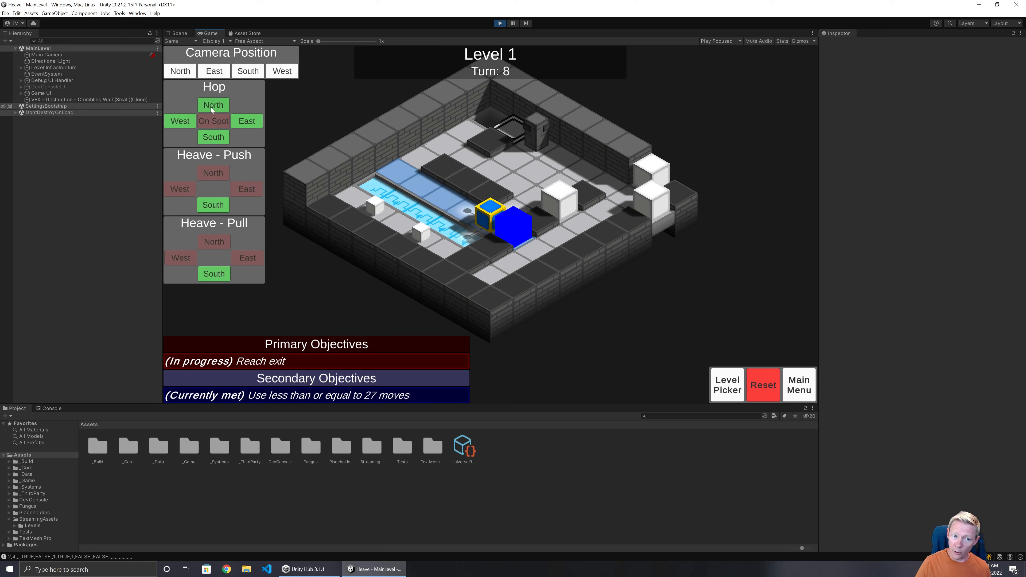
{"action": "left_click", "coordinate": [180, 190]}
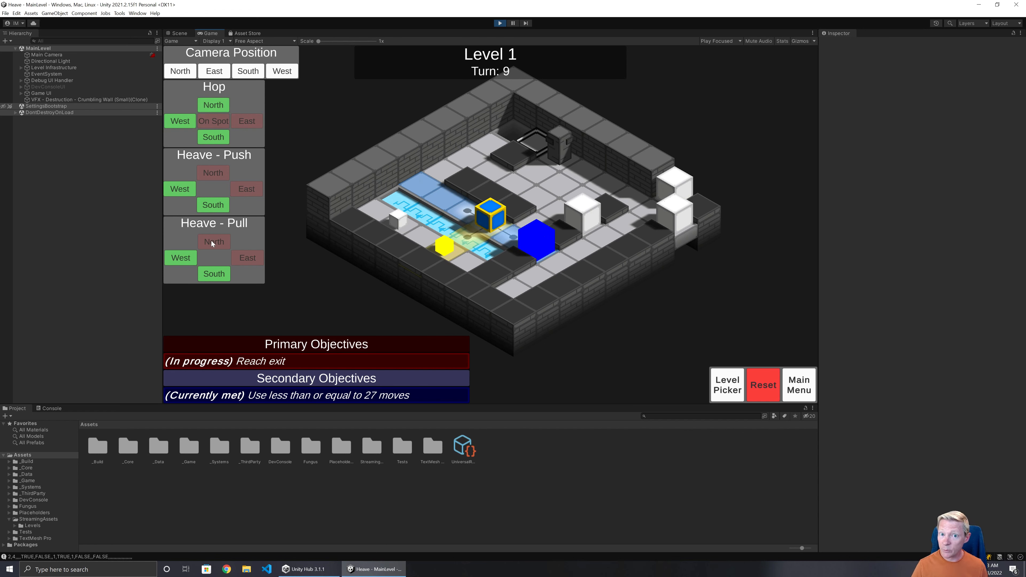
{"action": "mouse_move", "coordinate": [199, 257]}
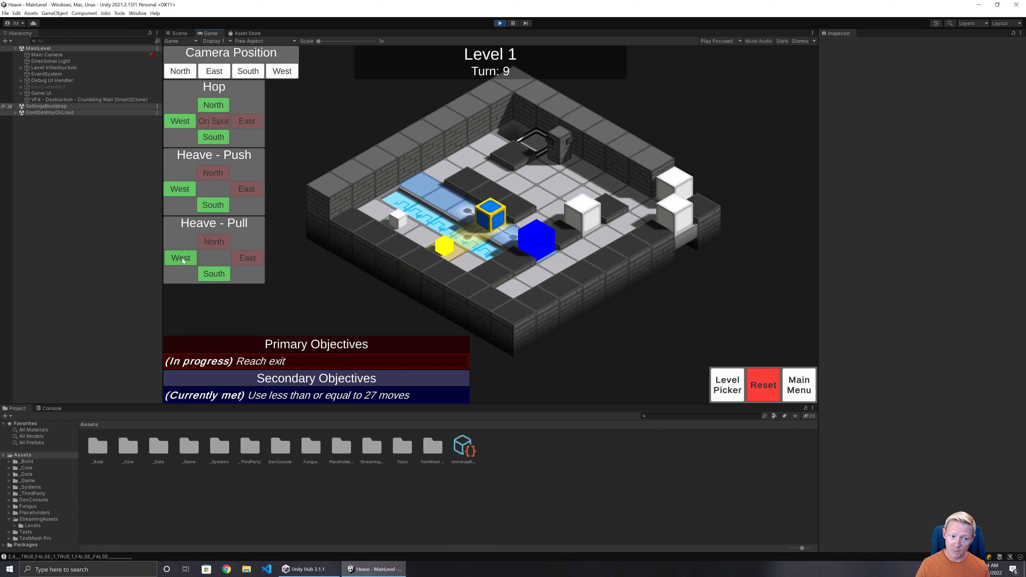
Heave-pull west, hop north twice, then push and pull the block west, reaching turn 18.
{"action": "left_click", "coordinate": [180, 257]}
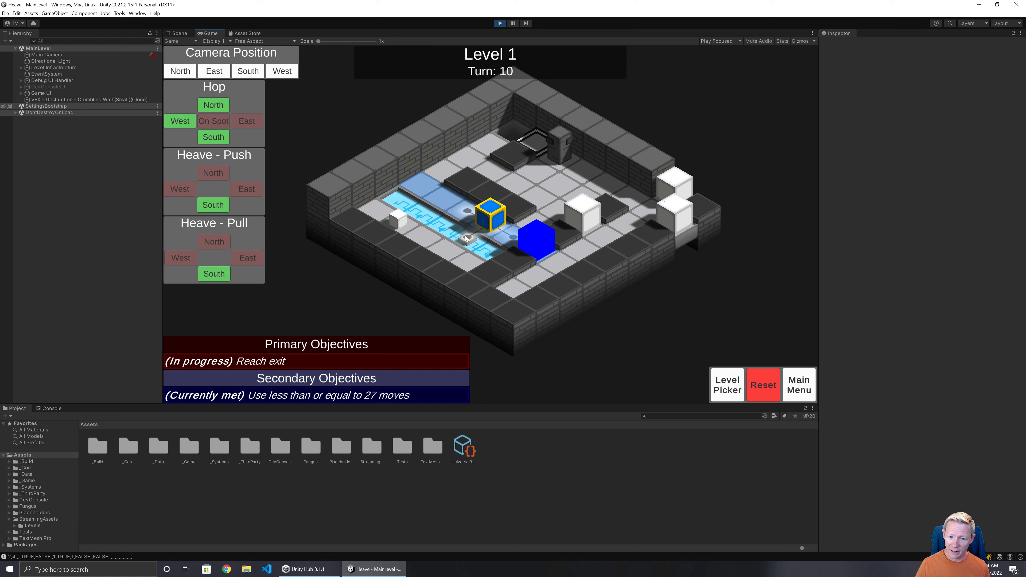
{"action": "left_click", "coordinate": [212, 105]}
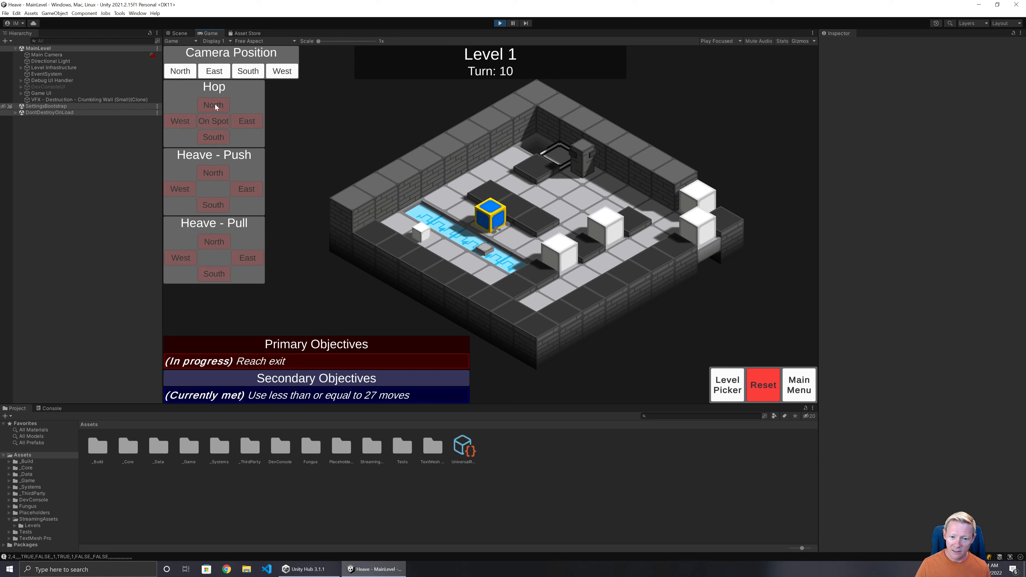
{"action": "left_click", "coordinate": [213, 105]}
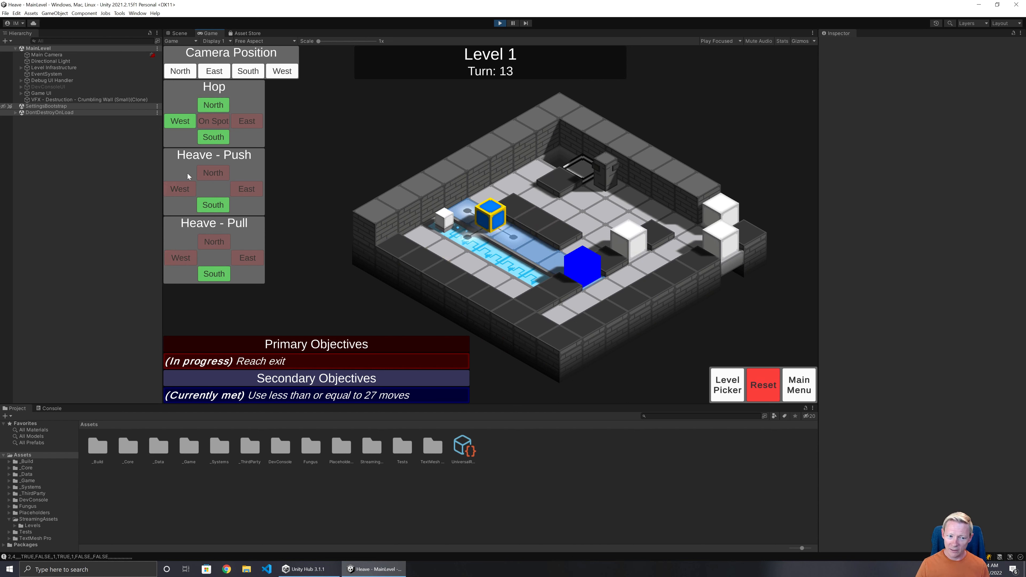
{"action": "left_click", "coordinate": [247, 121]}
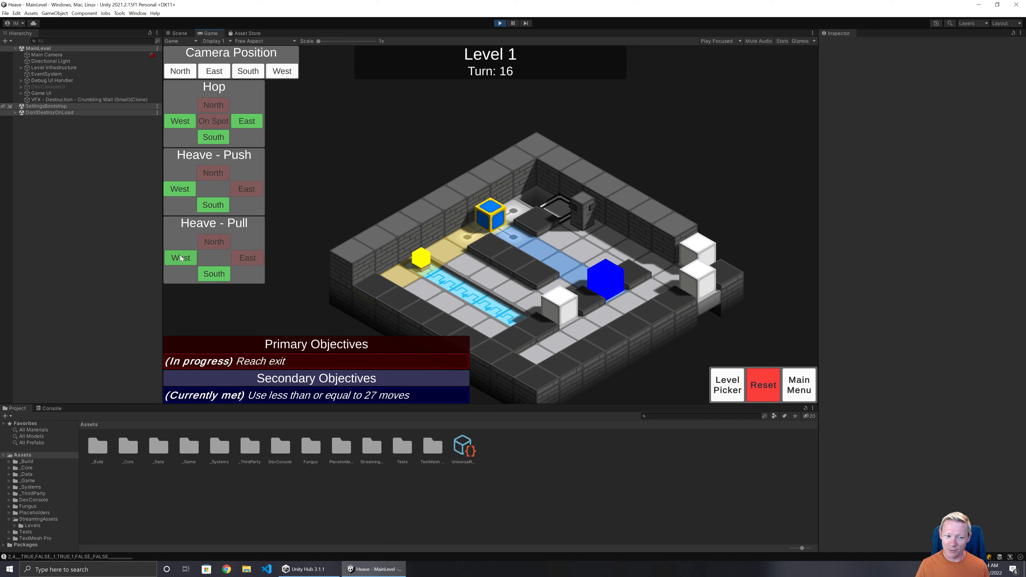
{"action": "left_click", "coordinate": [246, 121]}
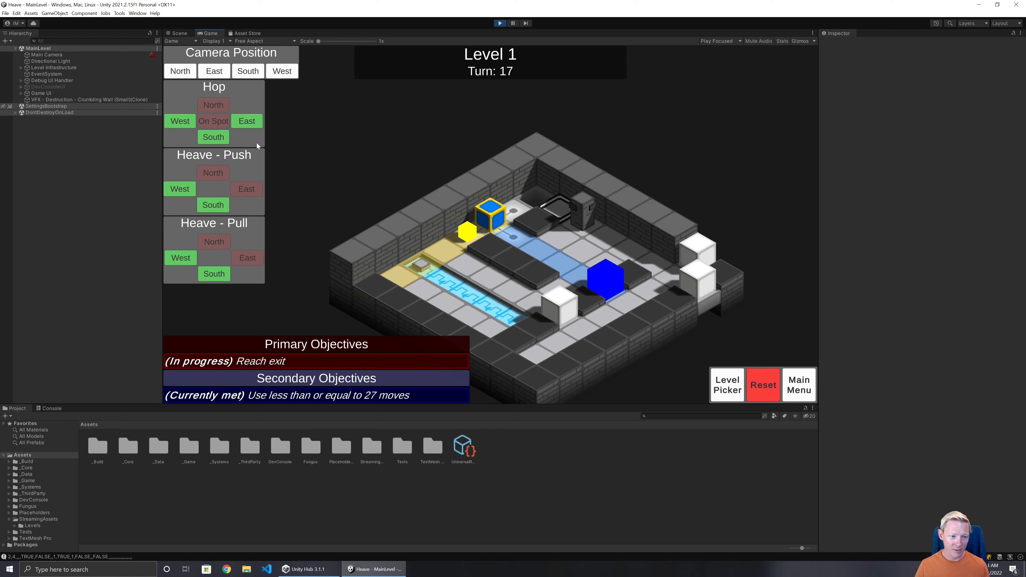
{"action": "mouse_move", "coordinate": [211, 257]}
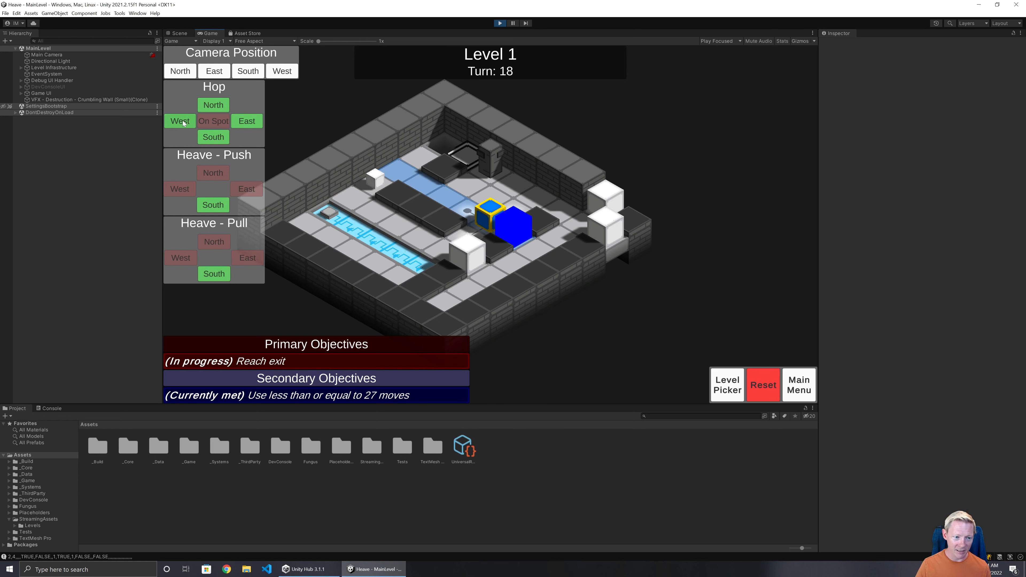
Hop west, push the block east, then hop east three times onto the Level 1 exit at turn 26.
{"action": "left_click", "coordinate": [212, 137]}
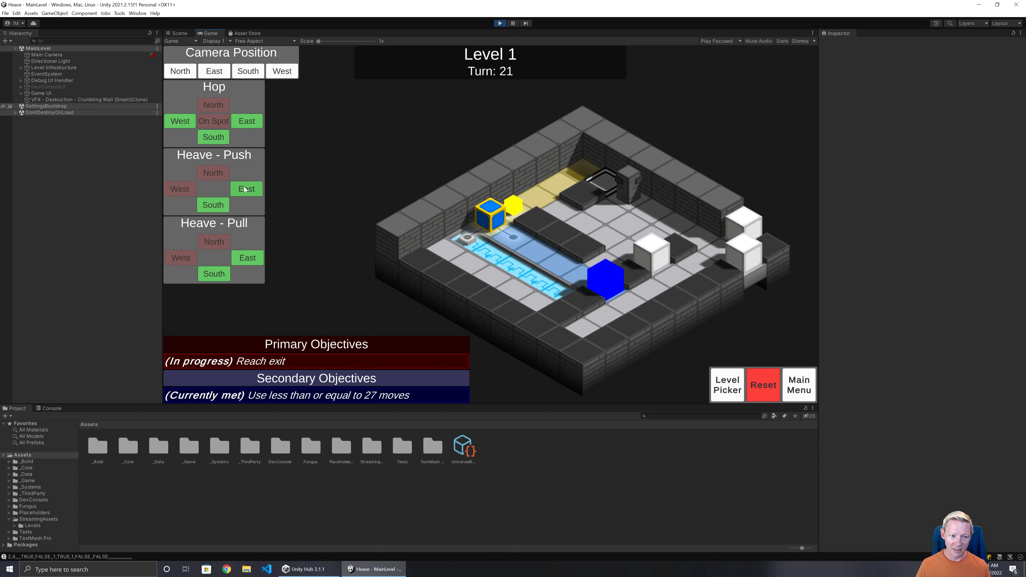
{"action": "left_click", "coordinate": [245, 189]}
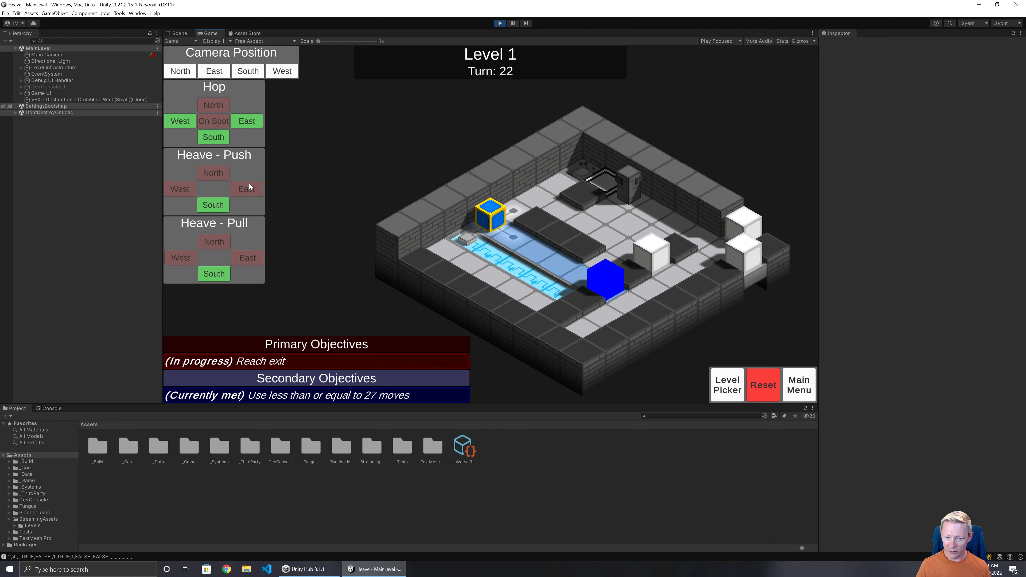
{"action": "left_click", "coordinate": [247, 121]}
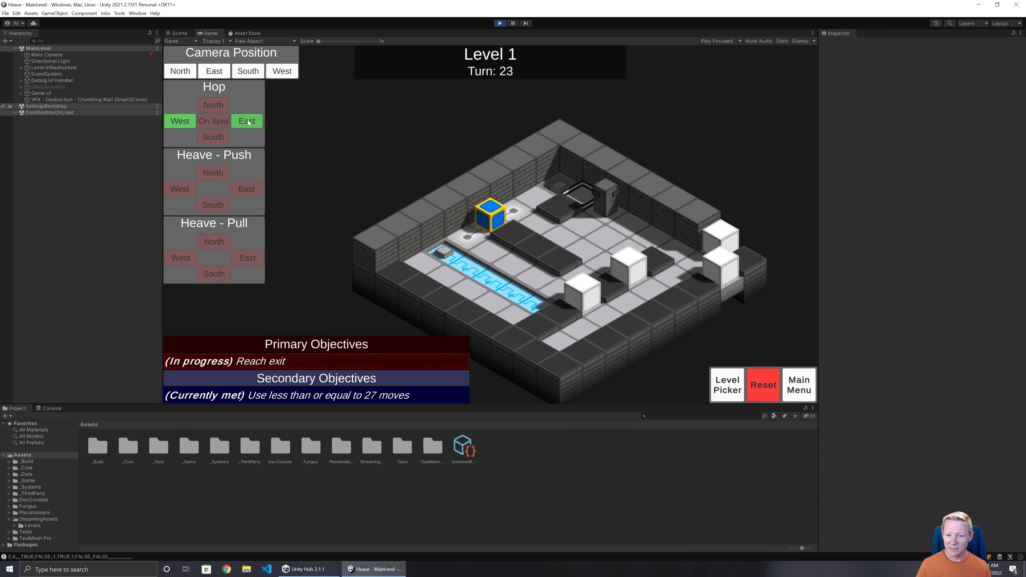
{"action": "left_click", "coordinate": [212, 137]}
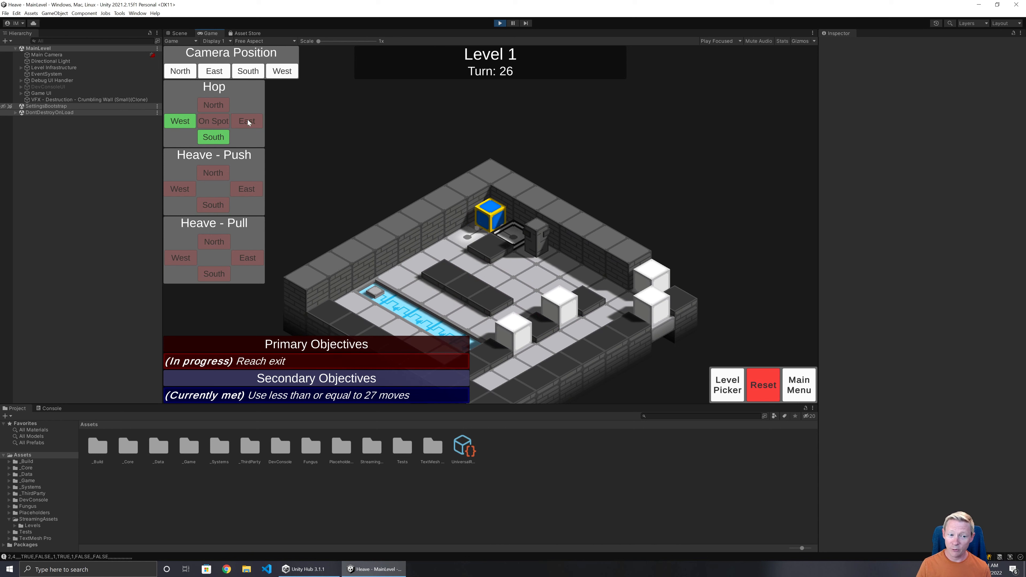
{"action": "left_click", "coordinate": [213, 137]}
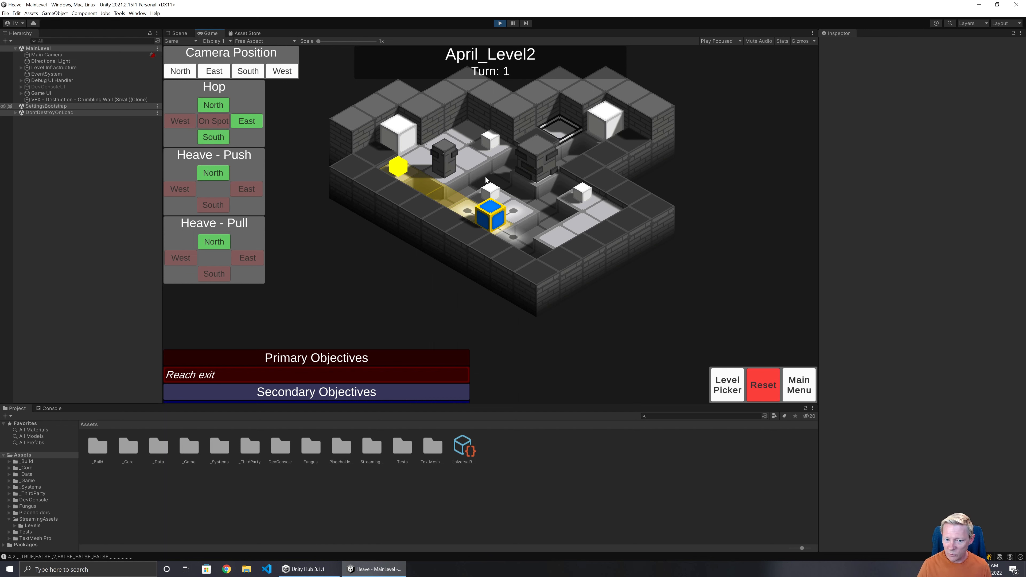
{"action": "mouse_move", "coordinate": [414, 141]}
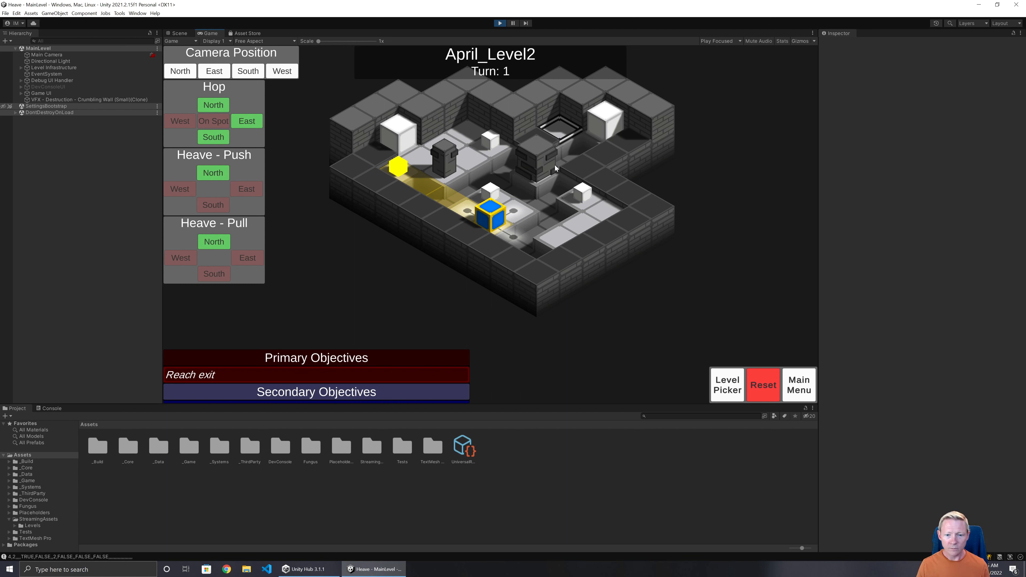
{"action": "mouse_move", "coordinate": [540, 175]}
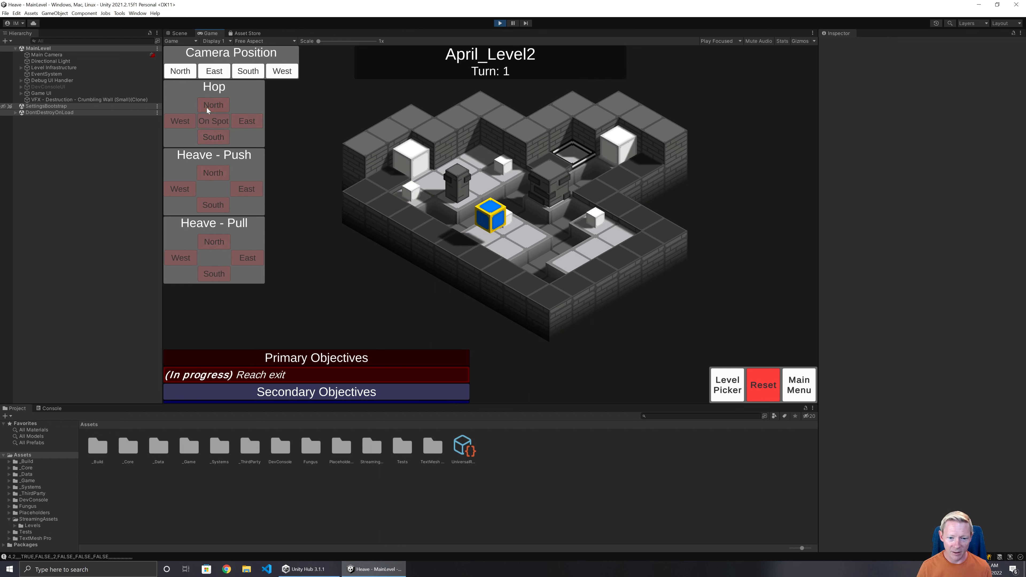
{"action": "left_click", "coordinate": [247, 189]}
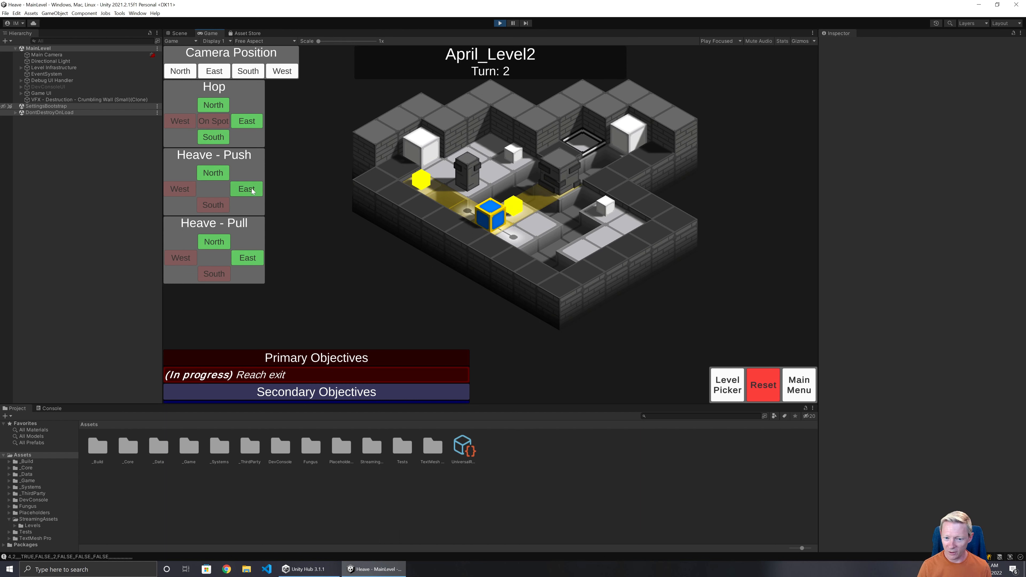
{"action": "left_click", "coordinate": [246, 189]}
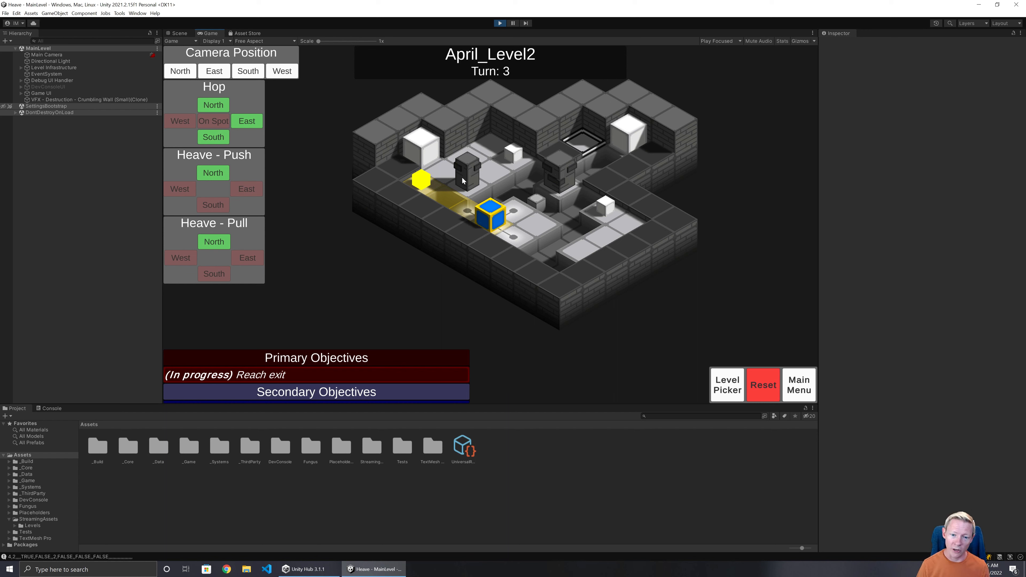
{"action": "mouse_move", "coordinate": [539, 200]}
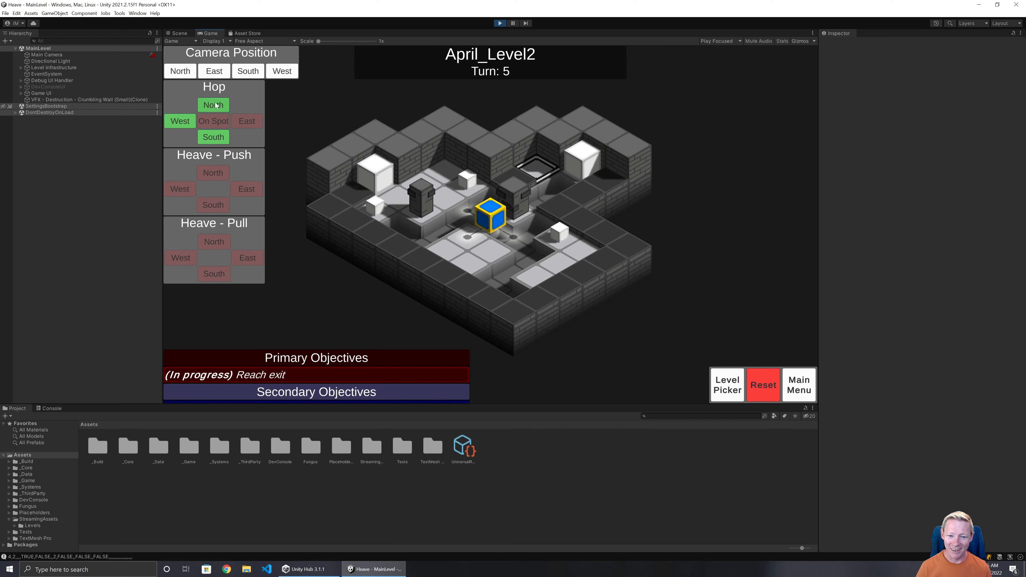
{"action": "left_click", "coordinate": [762, 384]}
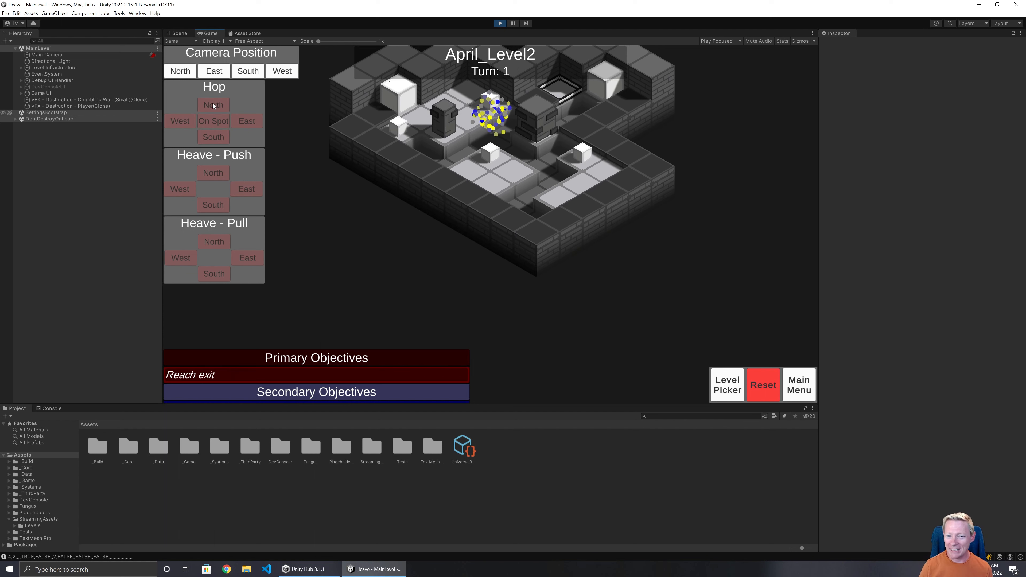
{"action": "left_click", "coordinate": [212, 105]}
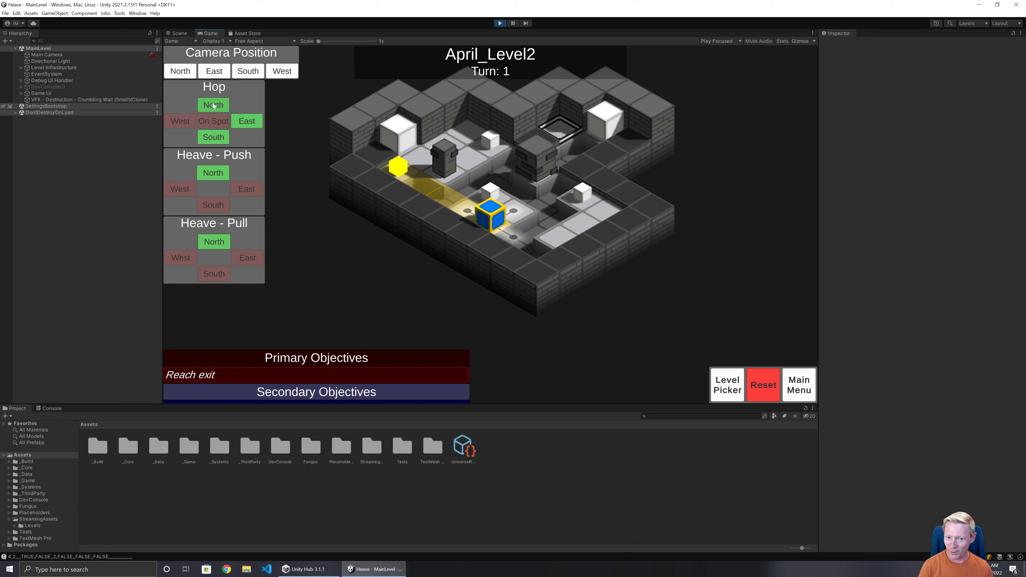